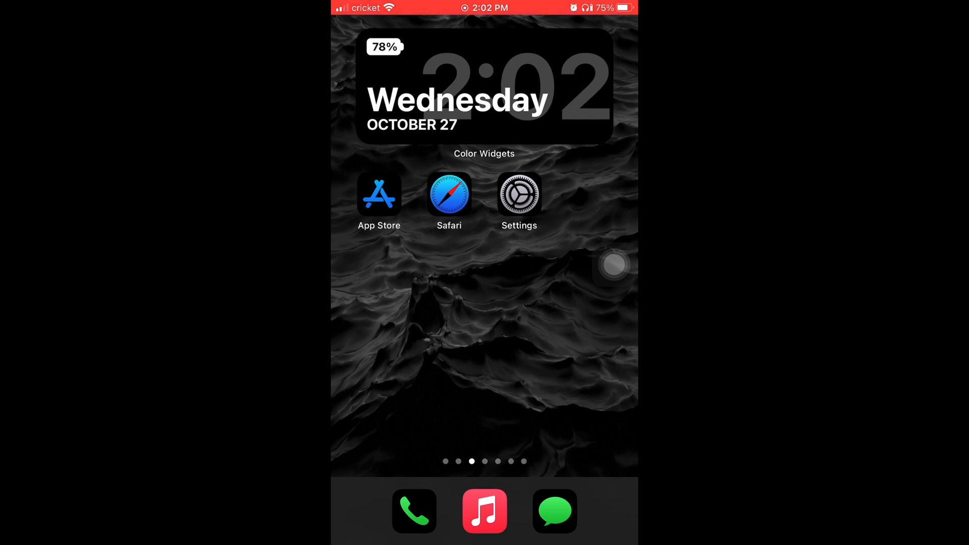
Read Software Version 15.0.2 on the About page, then return to General.
{"action": "left_click", "coordinate": [519, 194]}
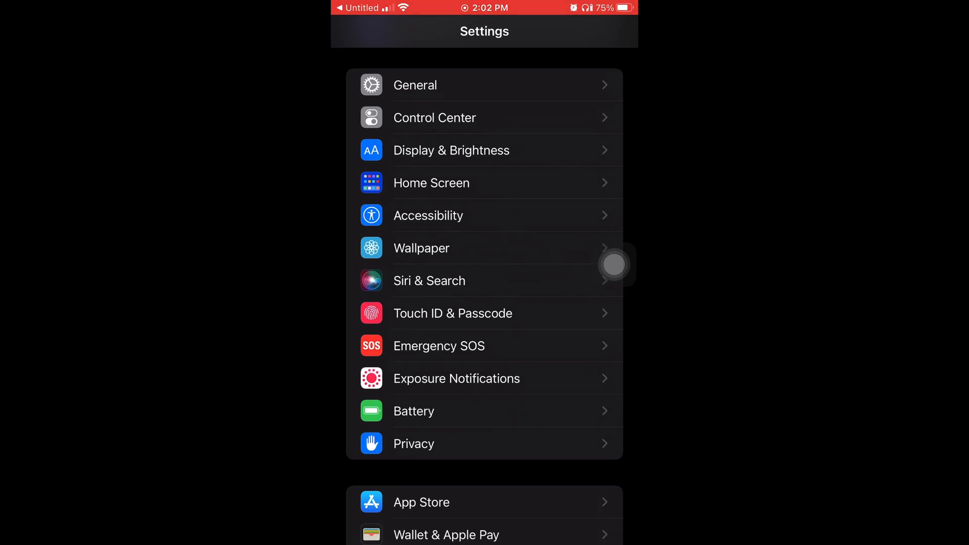
{"action": "left_click", "coordinate": [415, 84]}
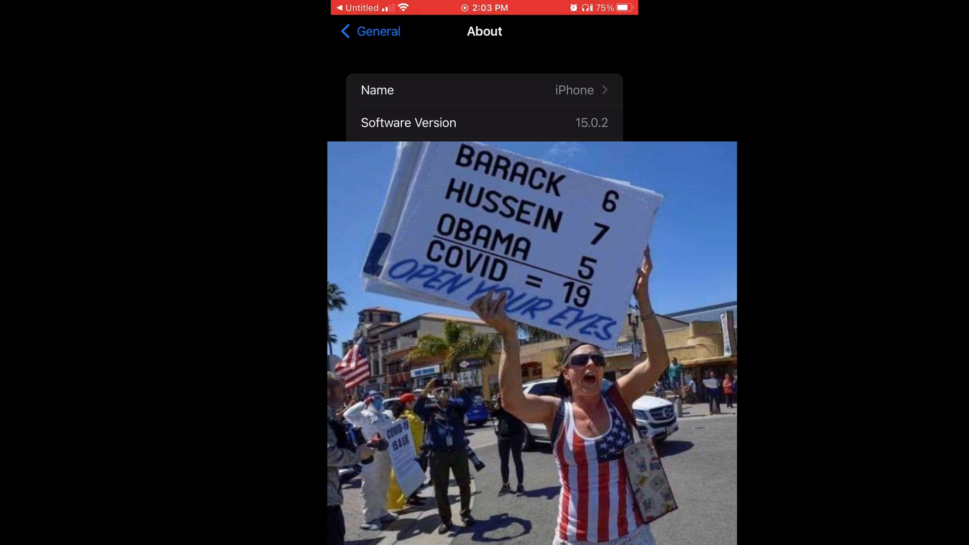
{"action": "left_click", "coordinate": [369, 31]}
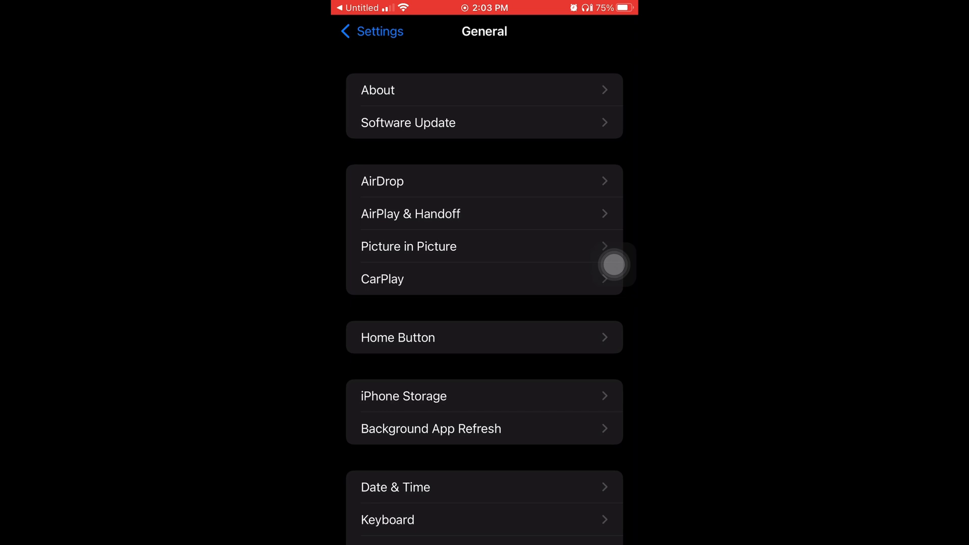
Start the iOS 15.1 Download and Install from Software Update and confirm it.
{"action": "left_click", "coordinate": [408, 122]}
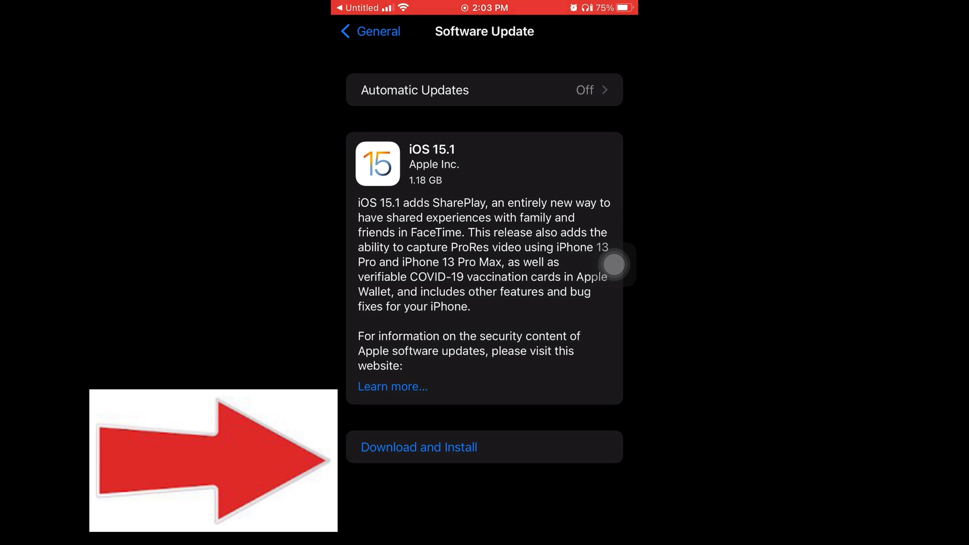
{"action": "left_click", "coordinate": [418, 447]}
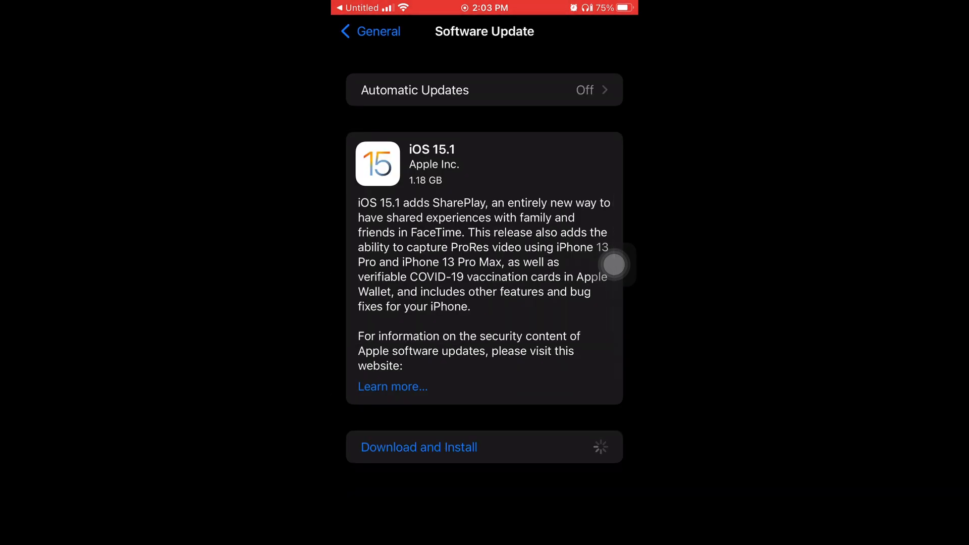
{"action": "left_click", "coordinate": [418, 448]}
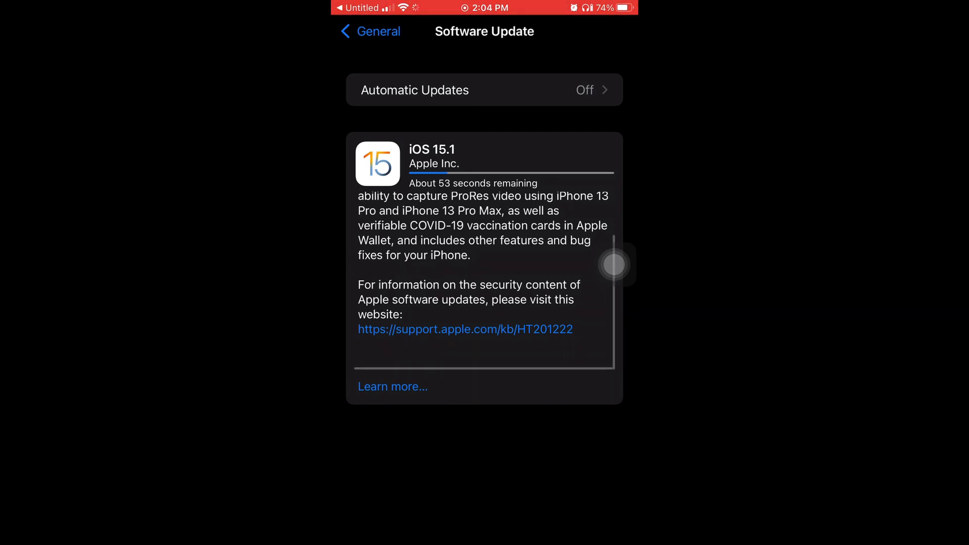
{"action": "left_click", "coordinate": [392, 387]}
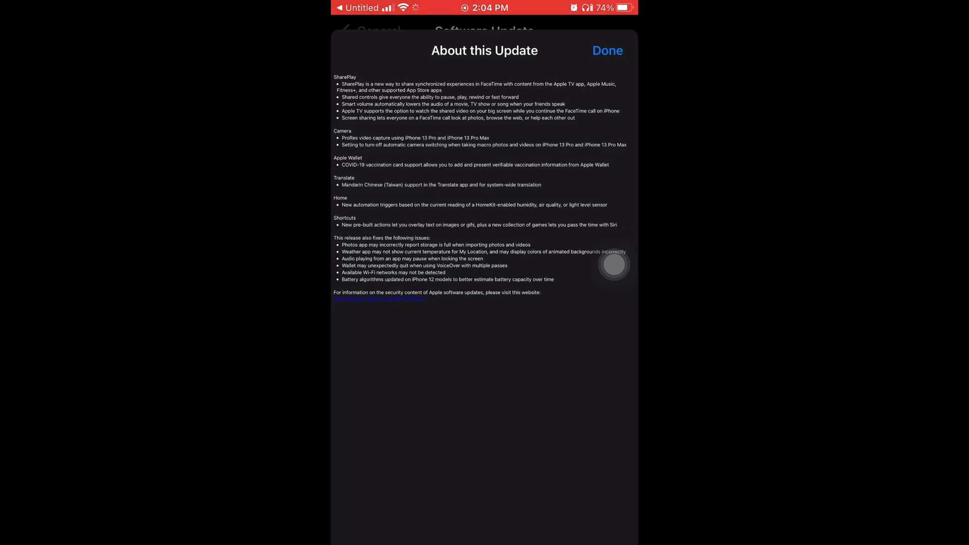
{"action": "left_click", "coordinate": [607, 50]}
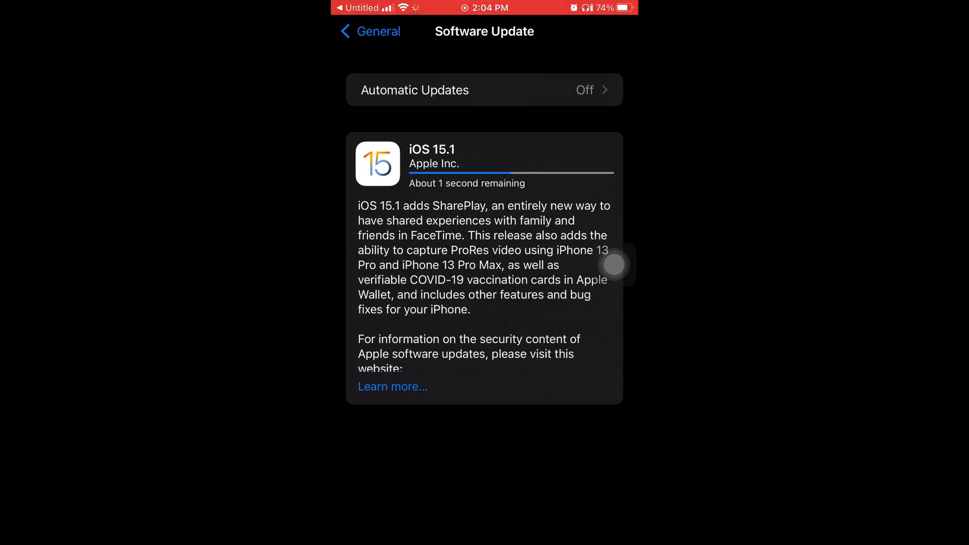
Scroll down the iOS 15.1 description to reach the support.apple.com security link.
{"action": "scroll", "scroll_direction": "down", "scroll_amount": 3}
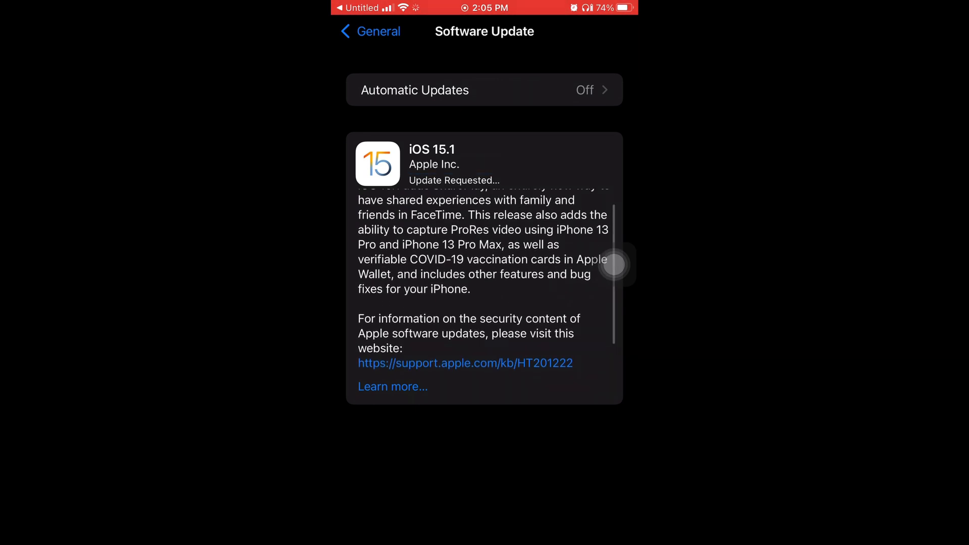
{"action": "scroll", "scroll_direction": "down", "scroll_amount": 3}
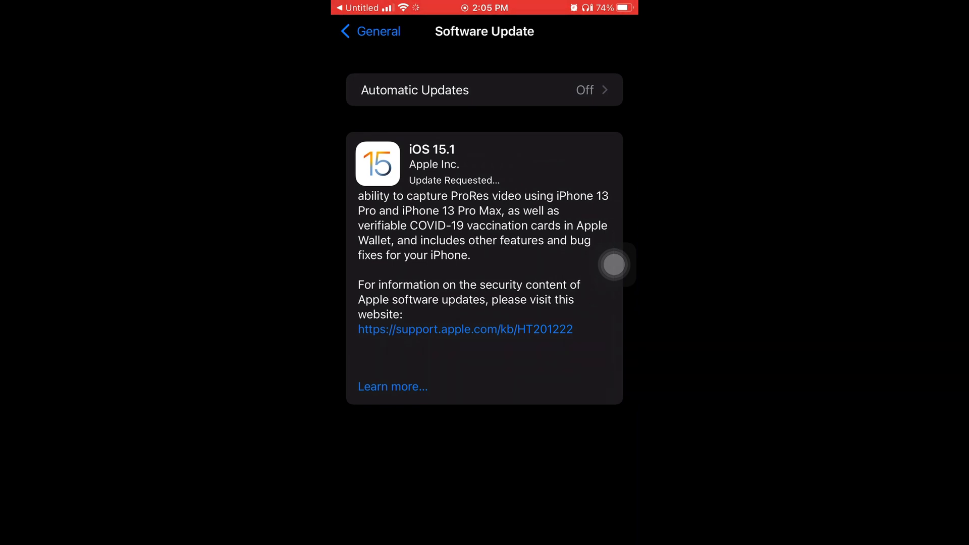
{"action": "scroll", "scroll_direction": "down", "scroll_amount": 3}
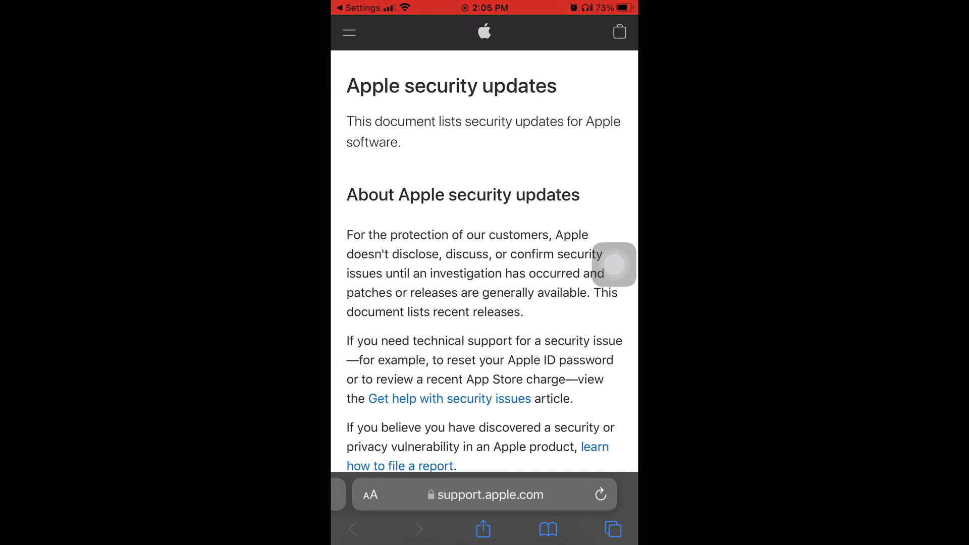
{"action": "scroll", "scroll_direction": "down", "scroll_amount": 3}
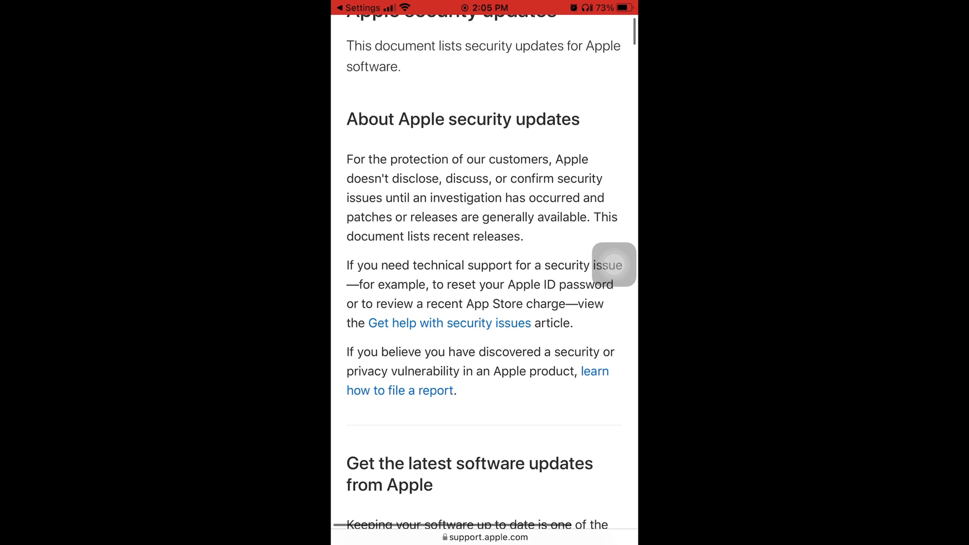
{"action": "scroll", "scroll_direction": "down", "scroll_amount": 3}
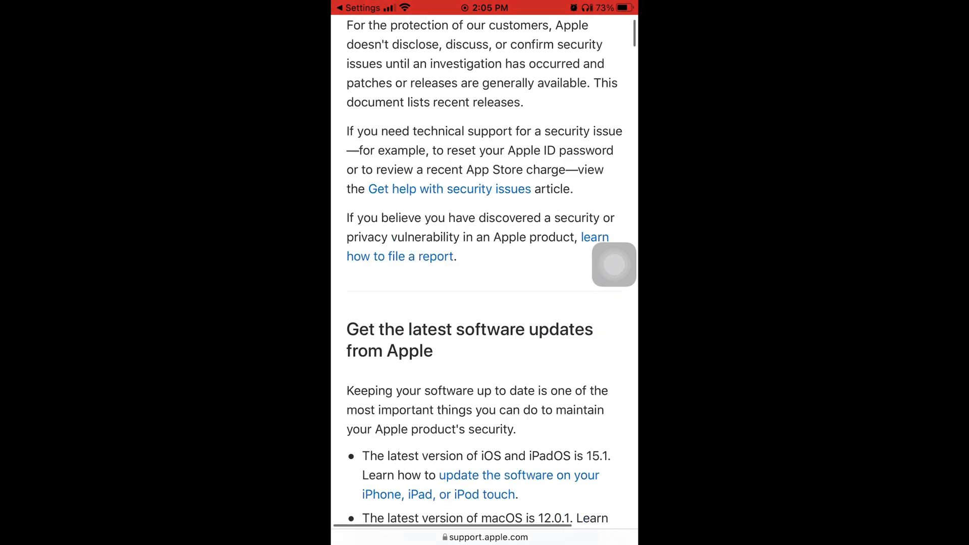
{"action": "scroll", "scroll_direction": "down", "scroll_amount": 3}
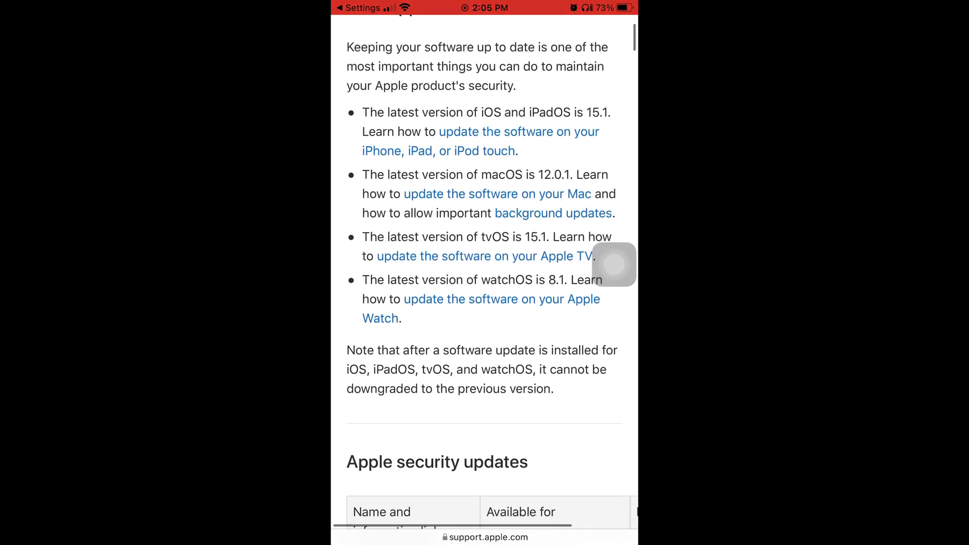
{"action": "scroll", "scroll_direction": "down", "scroll_amount": 3}
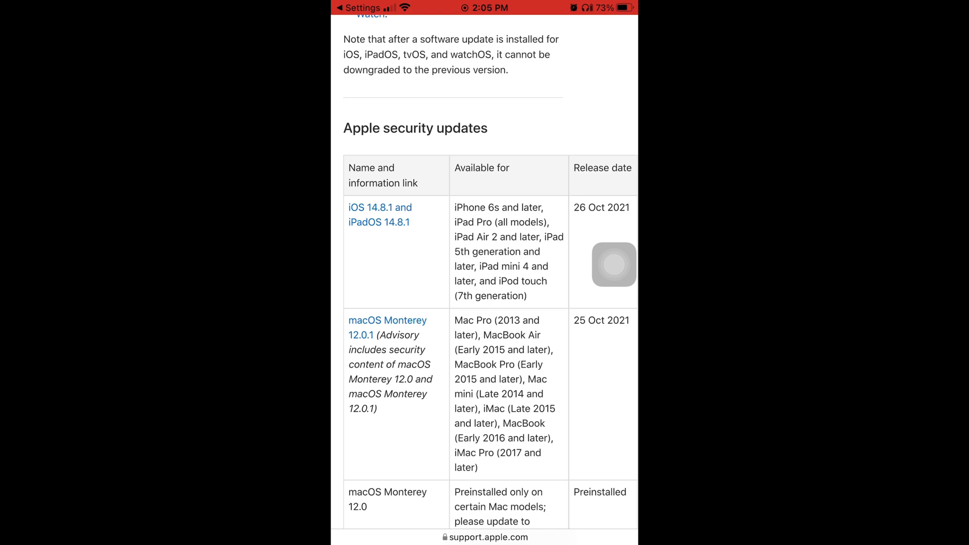
{"action": "scroll", "scroll_direction": "down", "scroll_amount": 3}
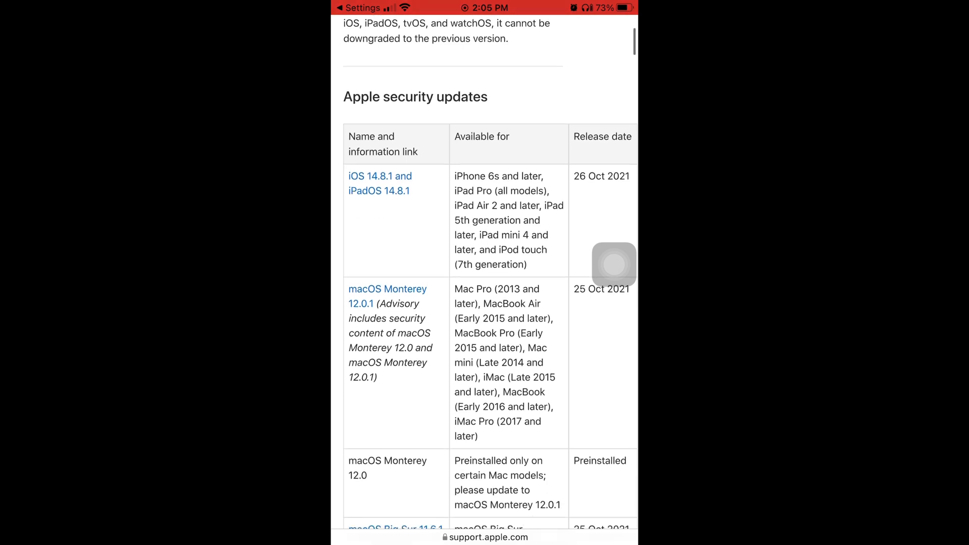
{"action": "scroll", "scroll_direction": "down", "scroll_amount": 3}
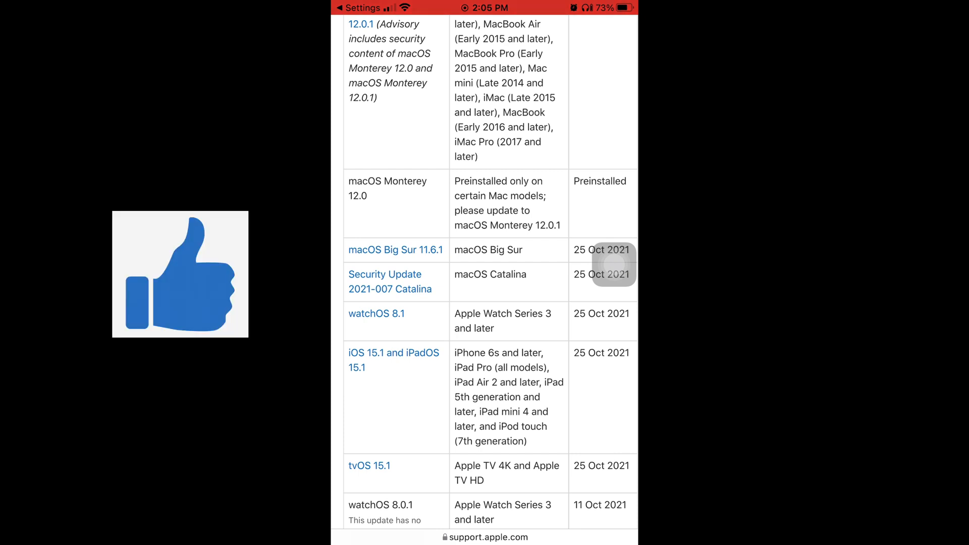
{"action": "scroll", "scroll_direction": "down", "scroll_amount": 3}
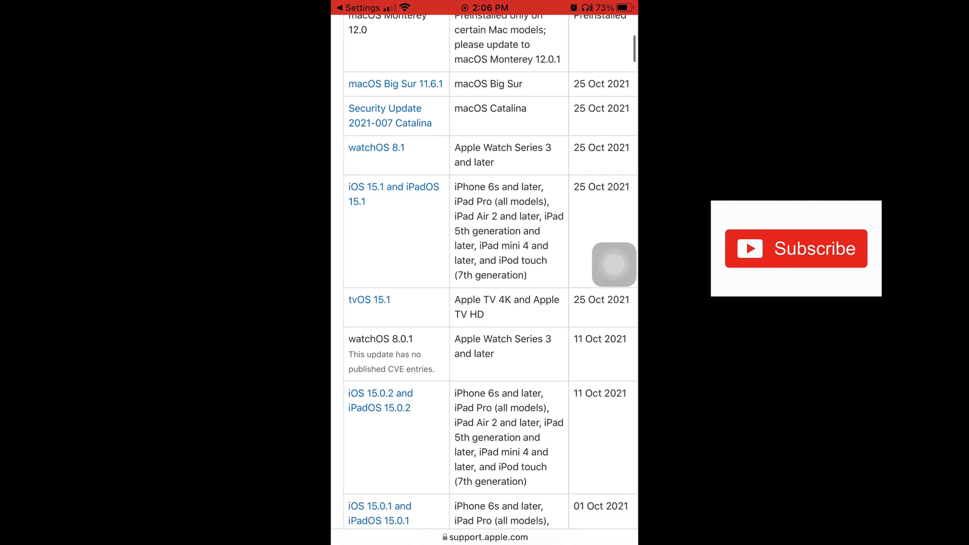
{"action": "scroll", "scroll_direction": "down", "scroll_amount": 3}
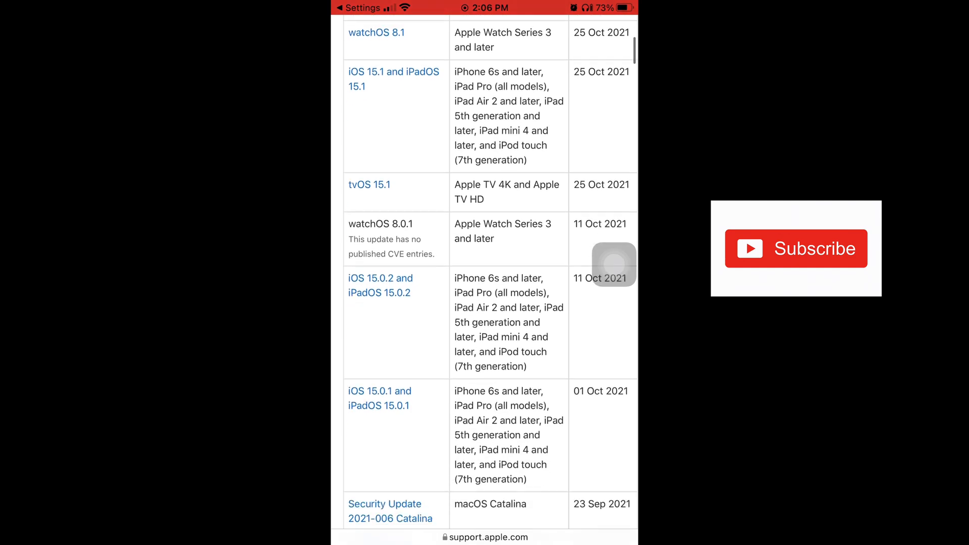
{"action": "scroll", "scroll_direction": "down", "scroll_amount": 3}
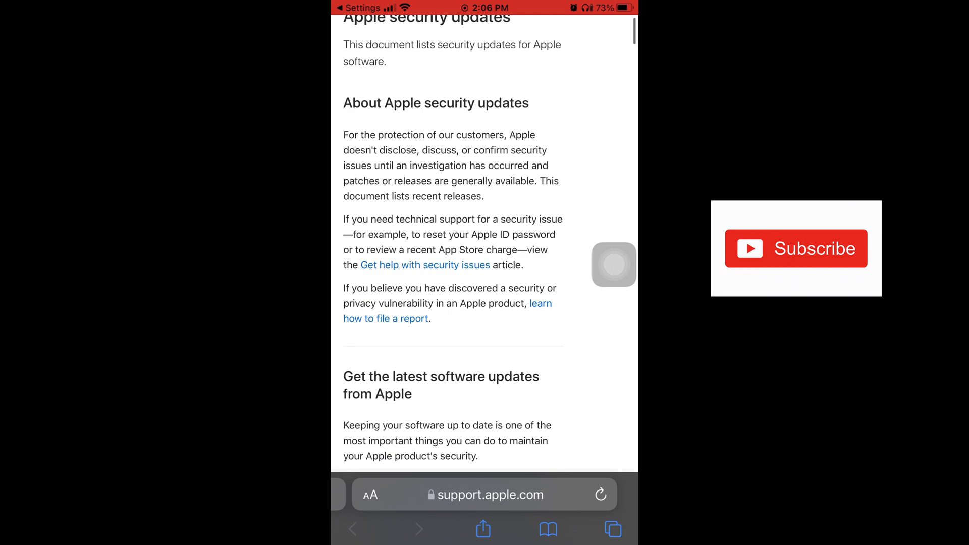
Leave Safari via AssistiveTouch Home and run Install Now for the downloaded iOS 15.1.
{"action": "left_click", "coordinate": [613, 265]}
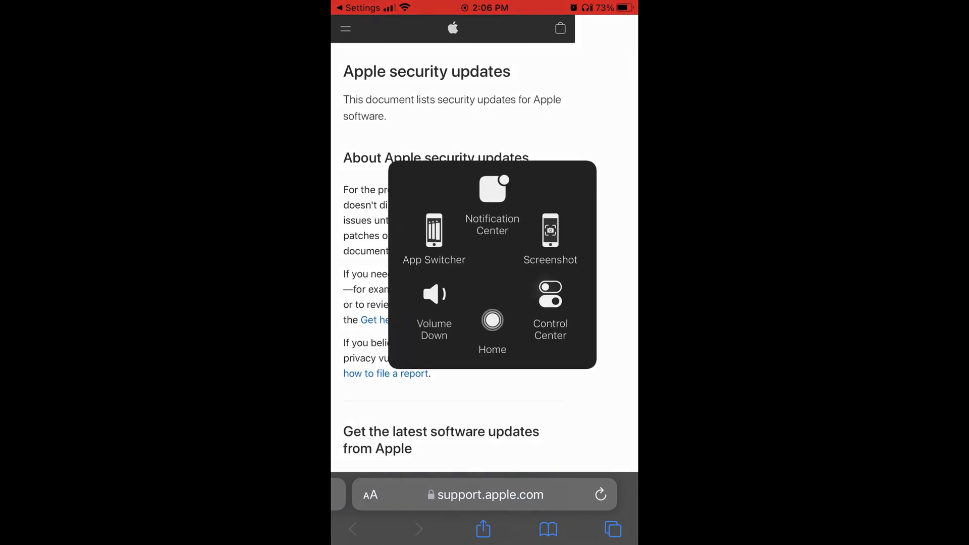
{"action": "left_click", "coordinate": [492, 321]}
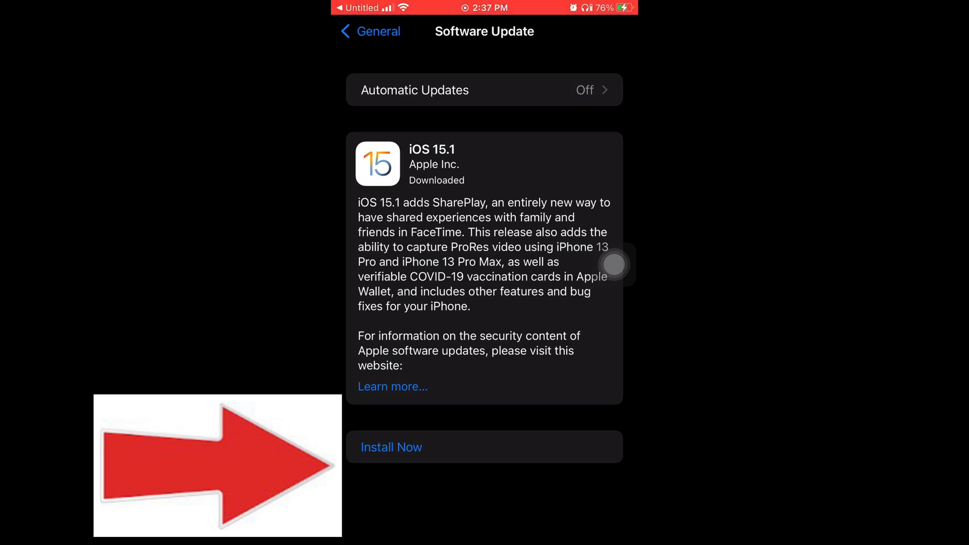
{"action": "left_click", "coordinate": [391, 448]}
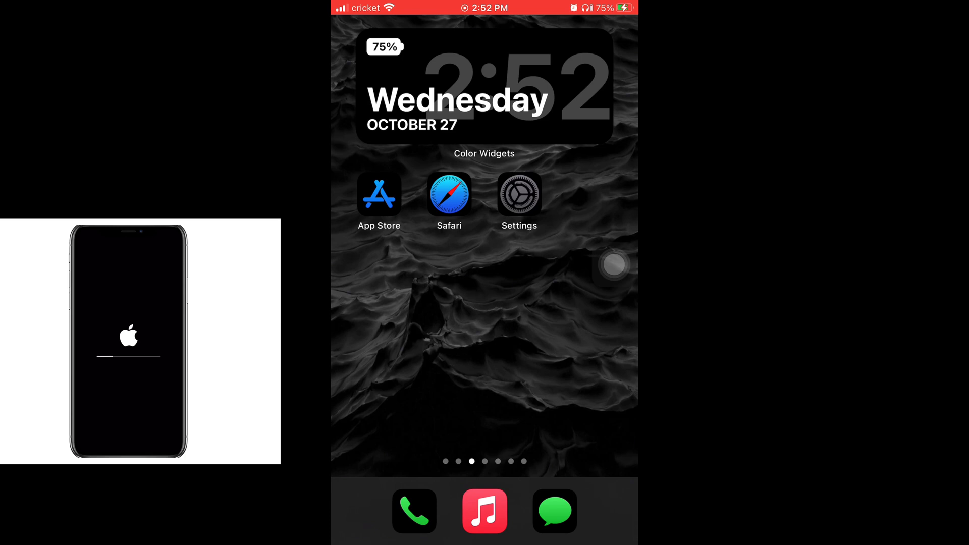
Read Software Version 15.1 on the About page, then return to General.
{"action": "left_click", "coordinate": [518, 195]}
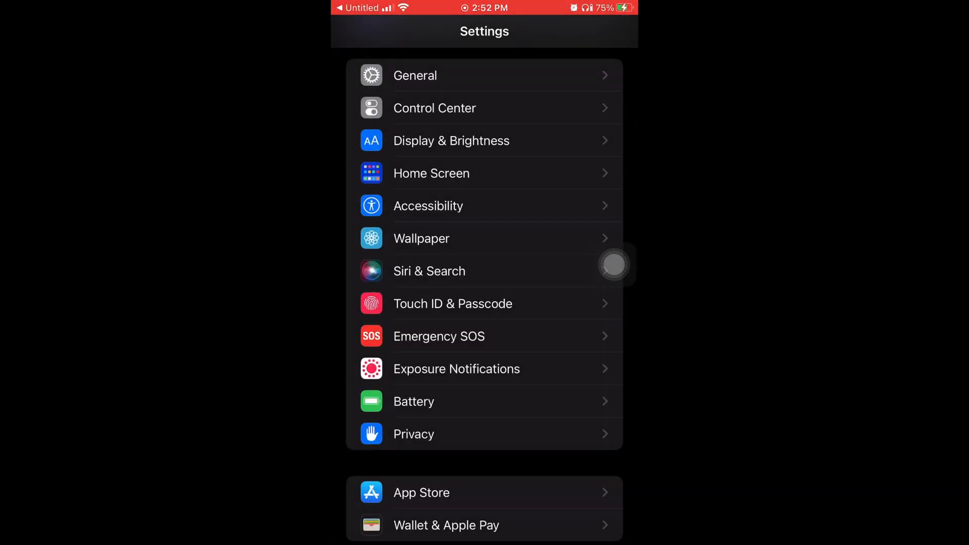
{"action": "left_click", "coordinate": [415, 75]}
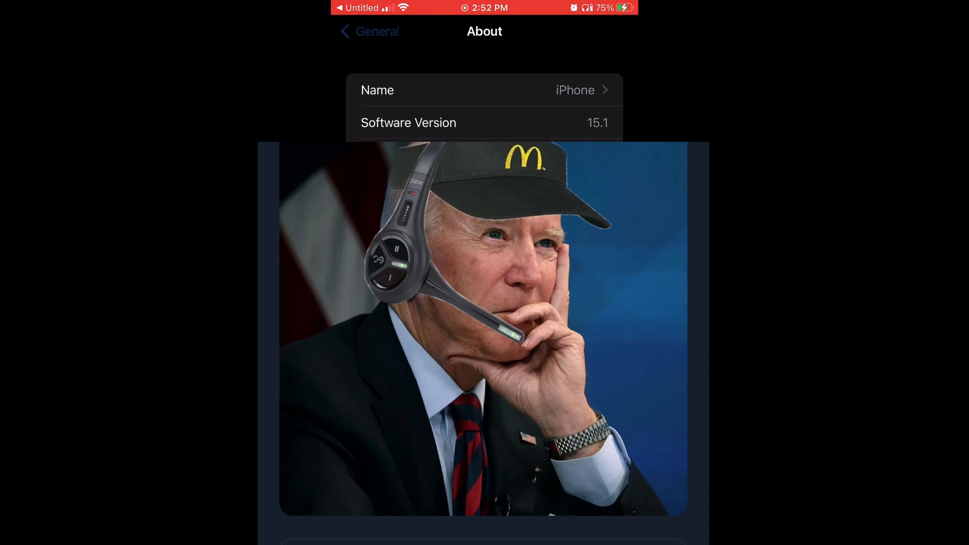
{"action": "left_click", "coordinate": [369, 31]}
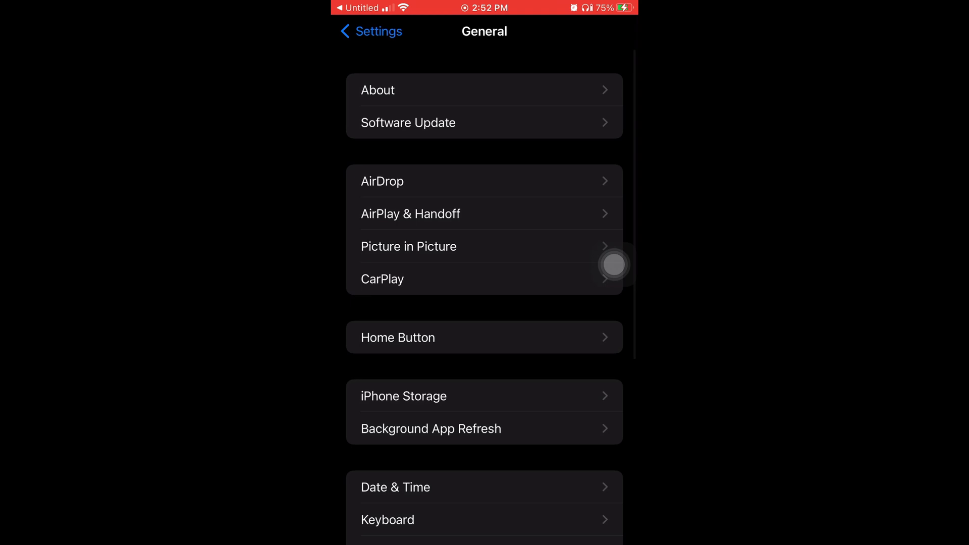